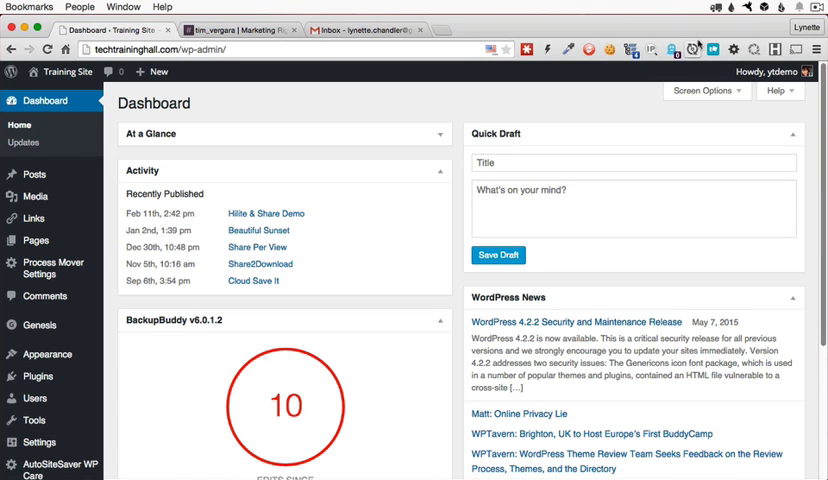
{"action": "mouse_move", "coordinate": [690, 48]}
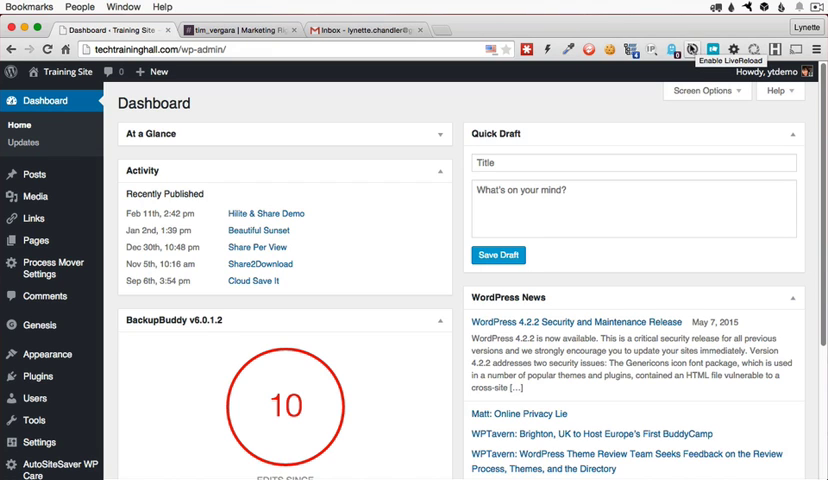
{"action": "mouse_move", "coordinate": [624, 104]}
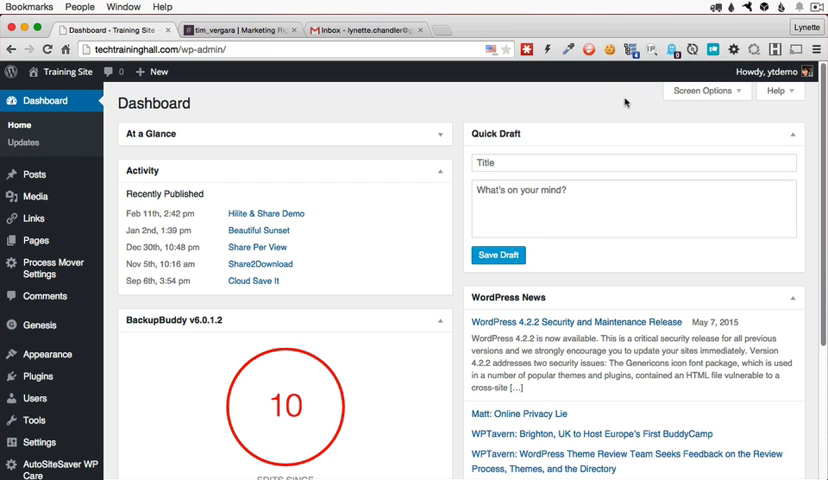
{"action": "mouse_move", "coordinate": [616, 112]}
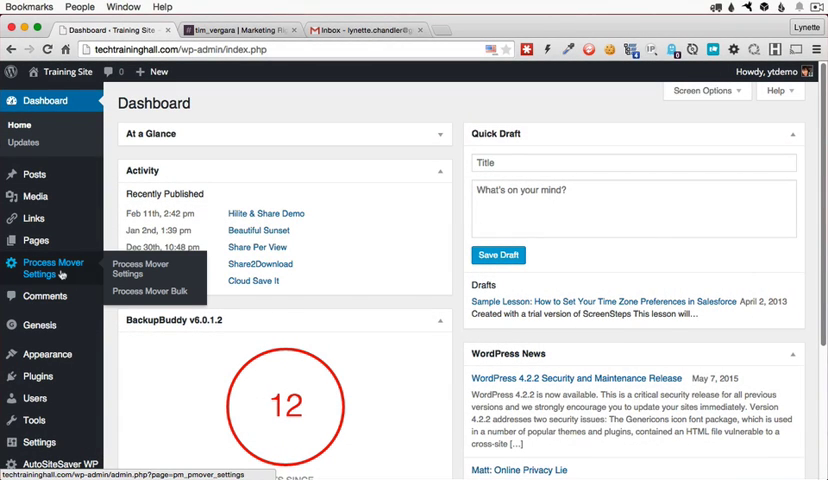
Add a blank task row after Rewrite and remove it again, leaving four tasks.
{"action": "left_click", "coordinate": [140, 268]}
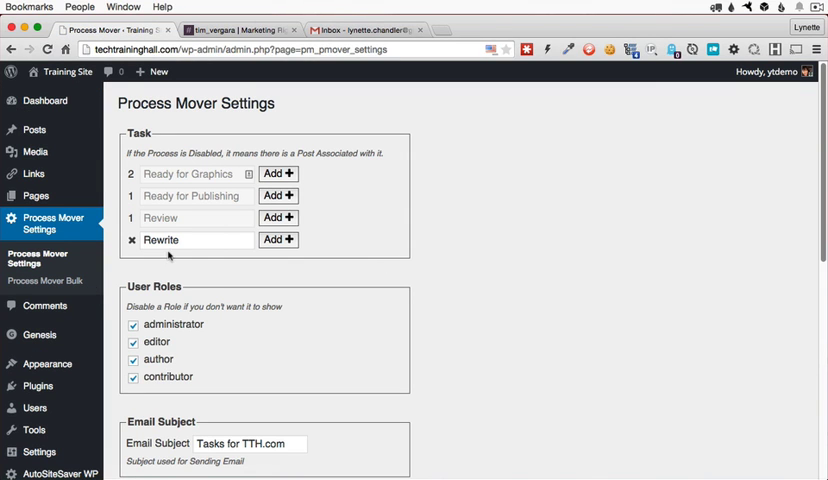
{"action": "mouse_move", "coordinate": [182, 262]}
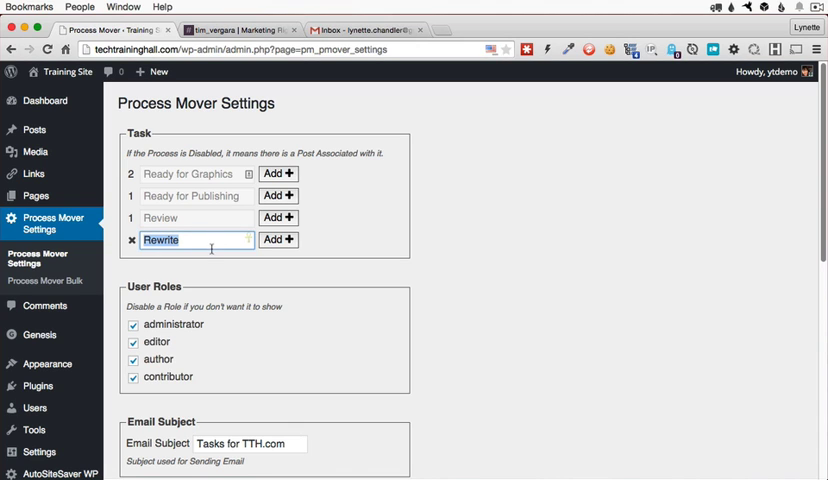
{"action": "left_click", "coordinate": [280, 240]}
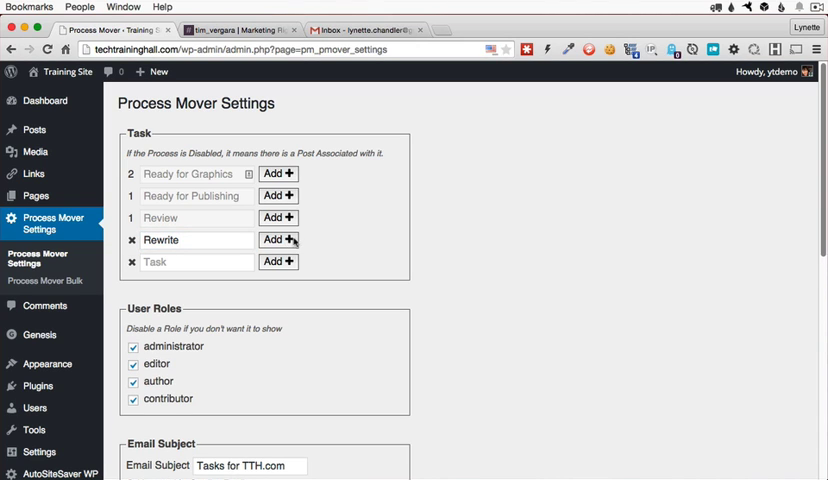
{"action": "left_click", "coordinate": [278, 262]}
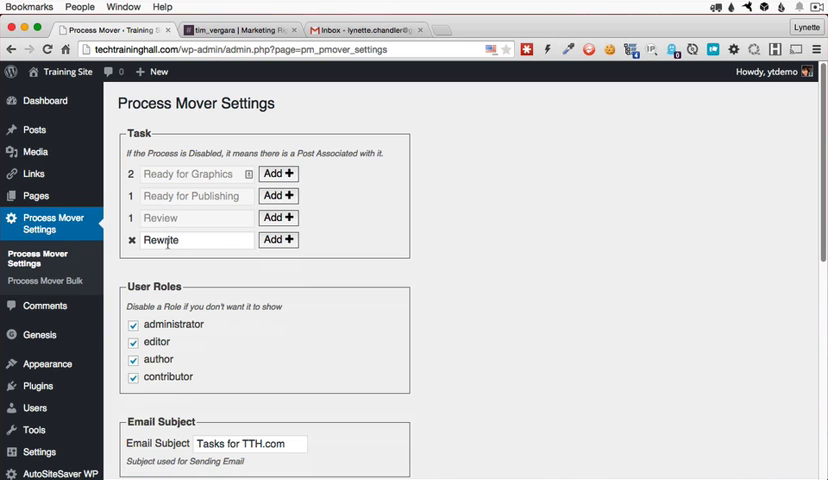
{"action": "mouse_move", "coordinate": [496, 310]}
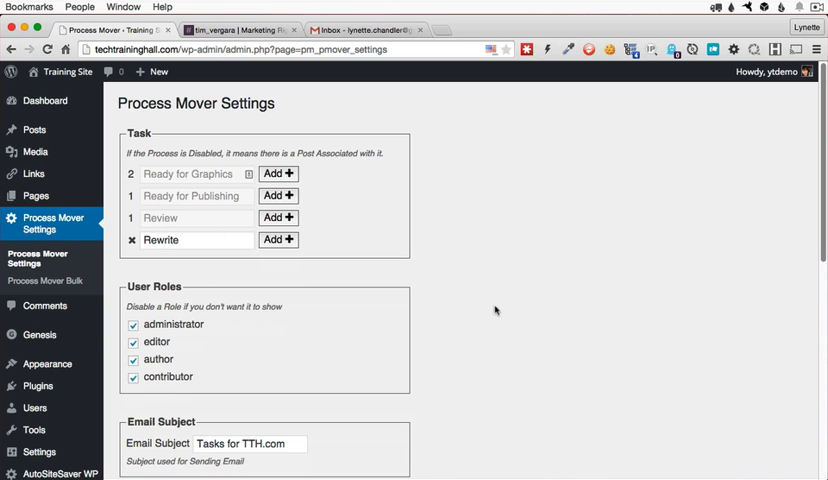
{"action": "scroll", "scroll_direction": "down", "scroll_amount": 3}
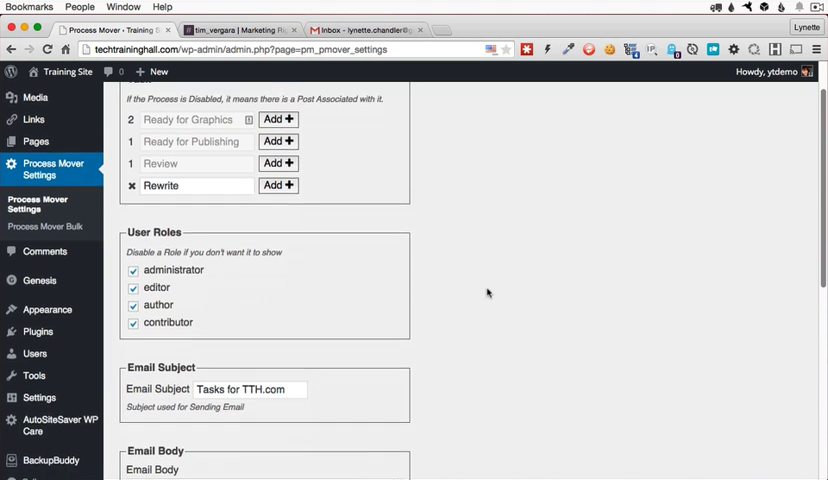
{"action": "scroll", "scroll_direction": "down", "scroll_amount": 3}
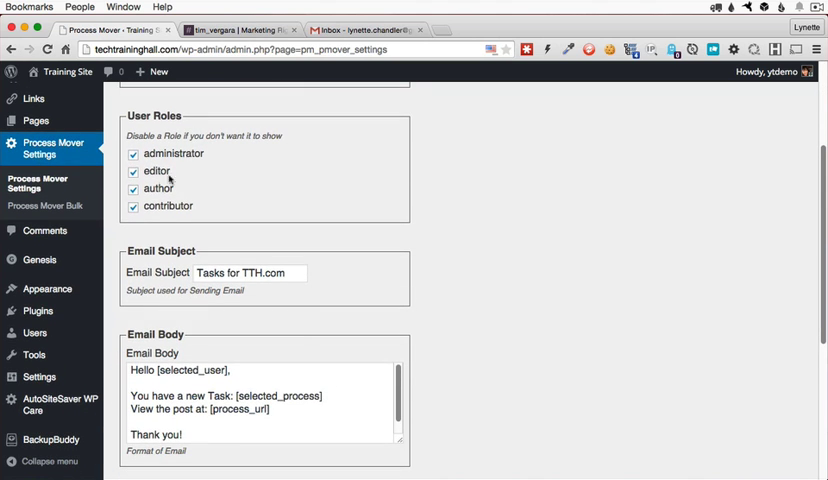
{"action": "mouse_move", "coordinate": [176, 208]}
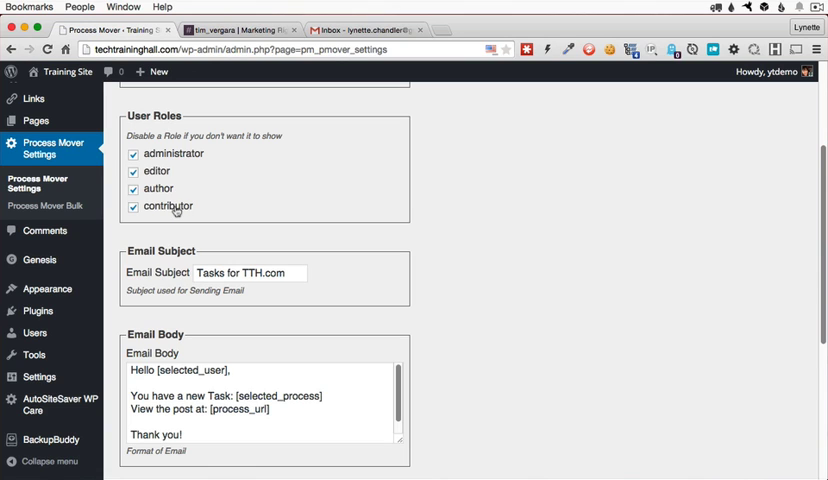
{"action": "mouse_move", "coordinate": [222, 288]}
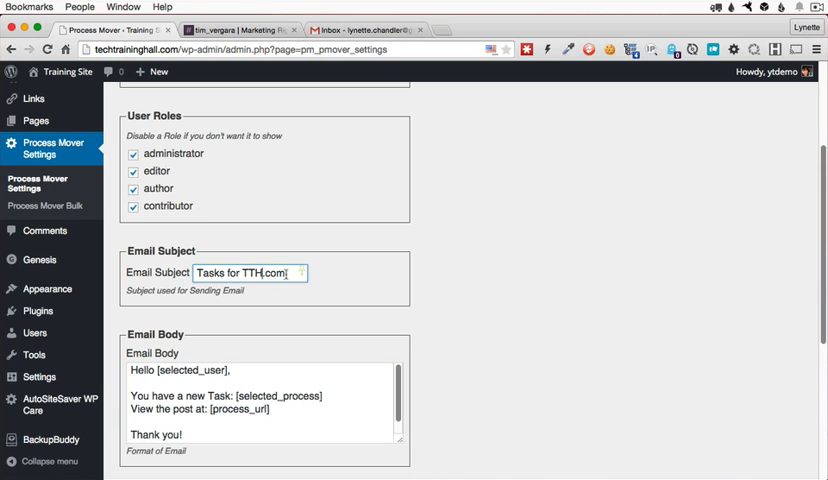
{"action": "mouse_move", "coordinate": [466, 342]}
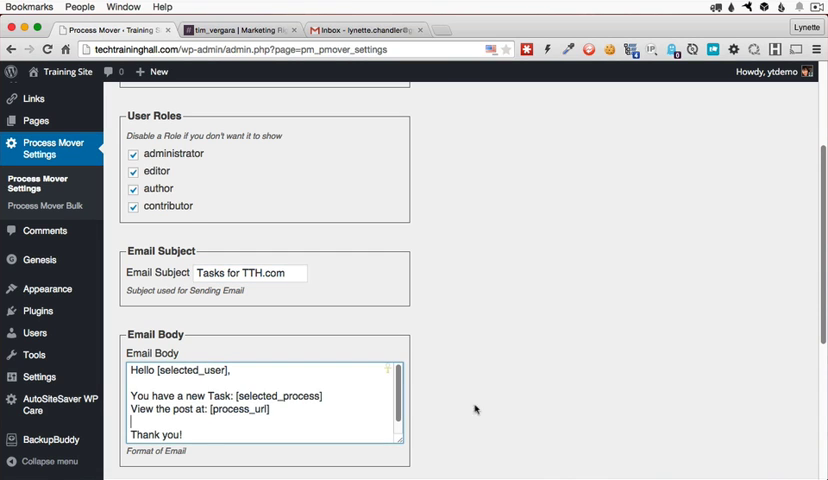
{"action": "scroll", "scroll_direction": "up", "scroll_amount": 3}
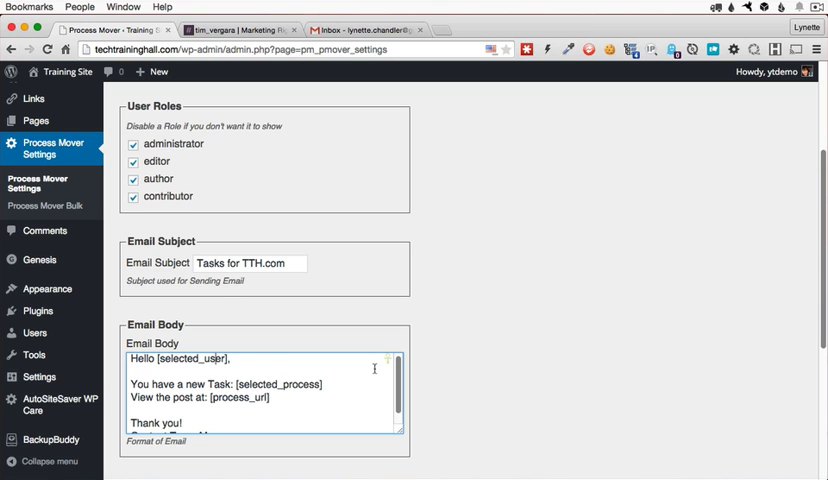
{"action": "mouse_move", "coordinate": [432, 368]}
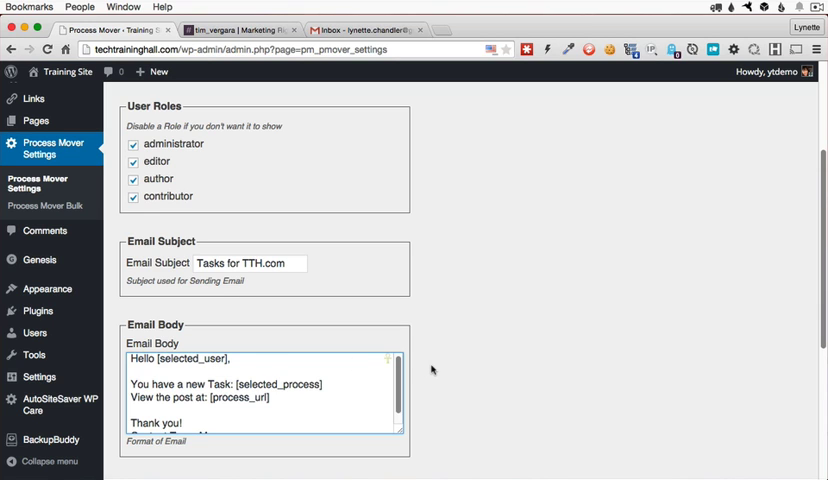
{"action": "scroll", "scroll_direction": "down", "scroll_amount": 3}
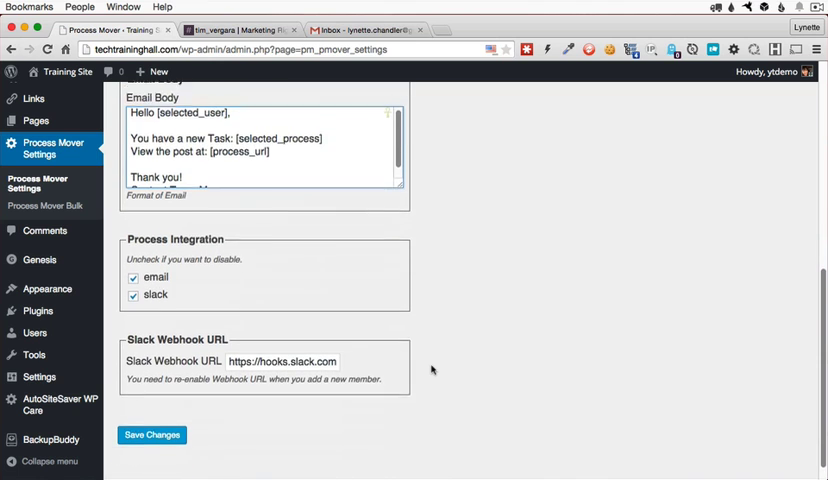
Toggle the Slack integration off and back on twice, keeping email and Slack enabled.
{"action": "scroll", "scroll_direction": "down", "scroll_amount": 3}
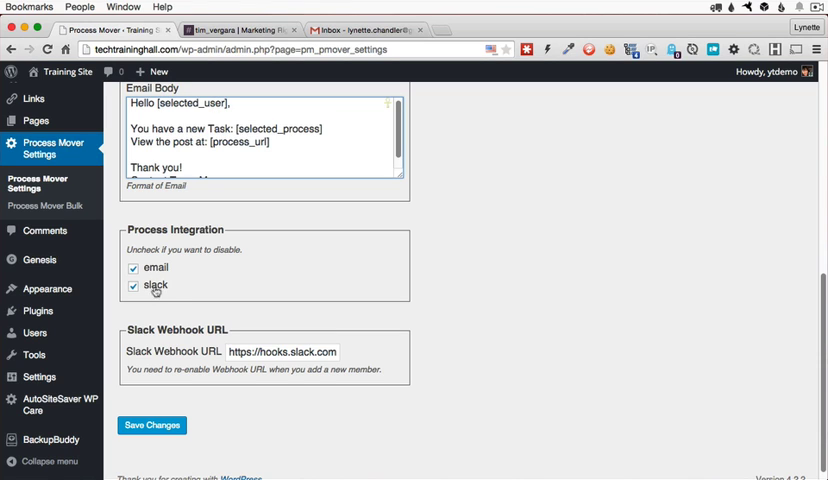
{"action": "left_click", "coordinate": [132, 284]}
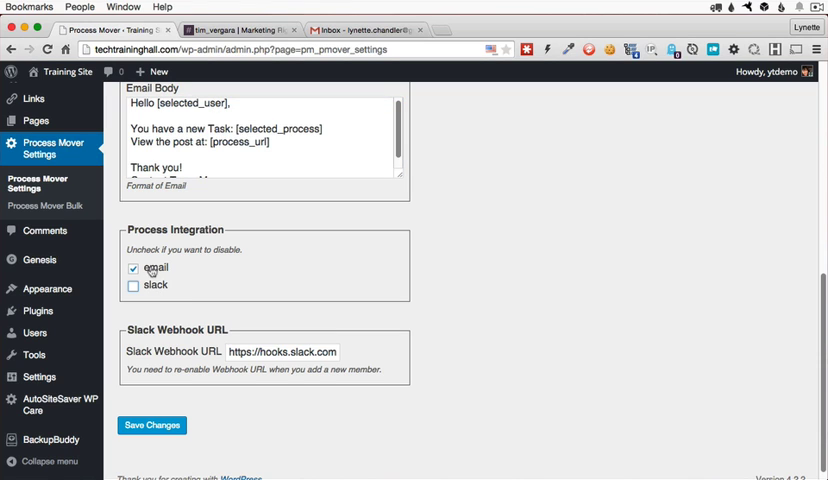
{"action": "left_click", "coordinate": [132, 284]}
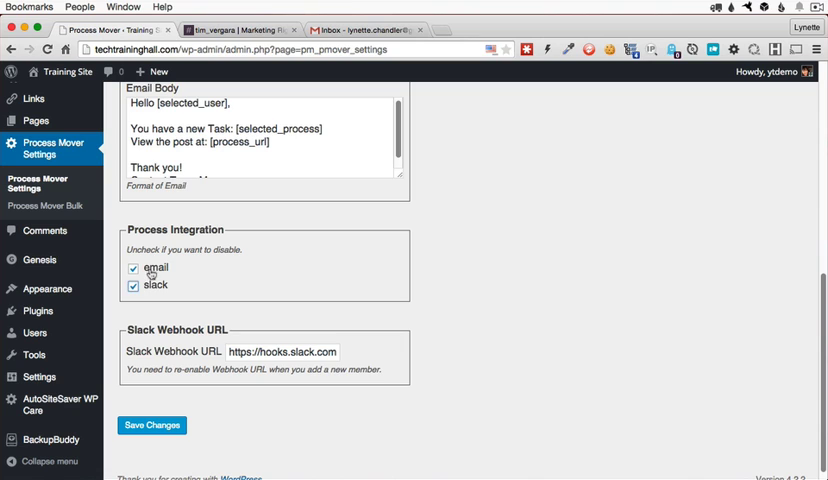
{"action": "mouse_move", "coordinate": [156, 292]}
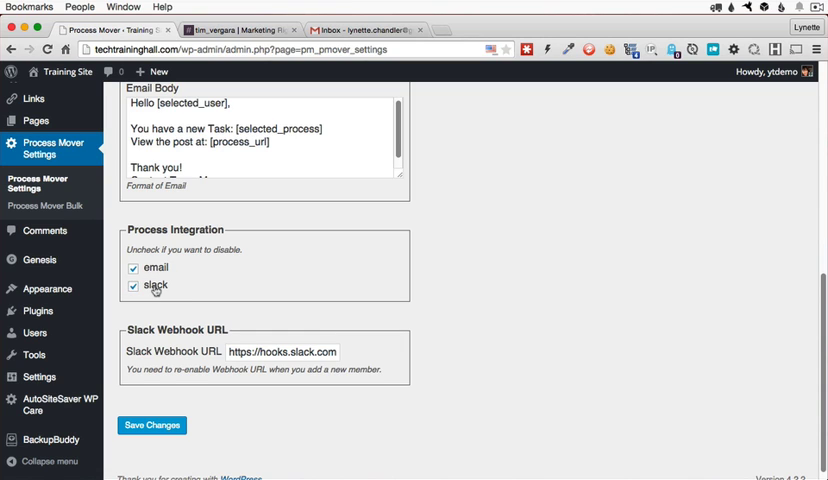
{"action": "double_click", "coordinate": [156, 286]}
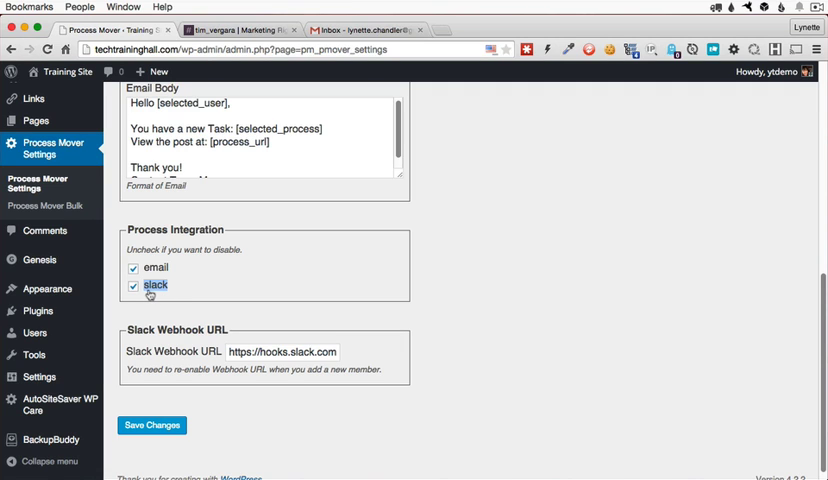
{"action": "left_click", "coordinate": [132, 286]}
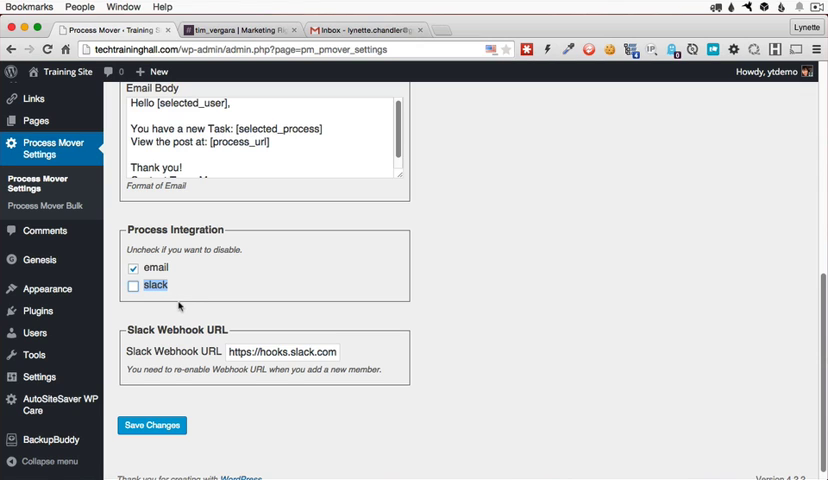
{"action": "mouse_move", "coordinate": [170, 304]}
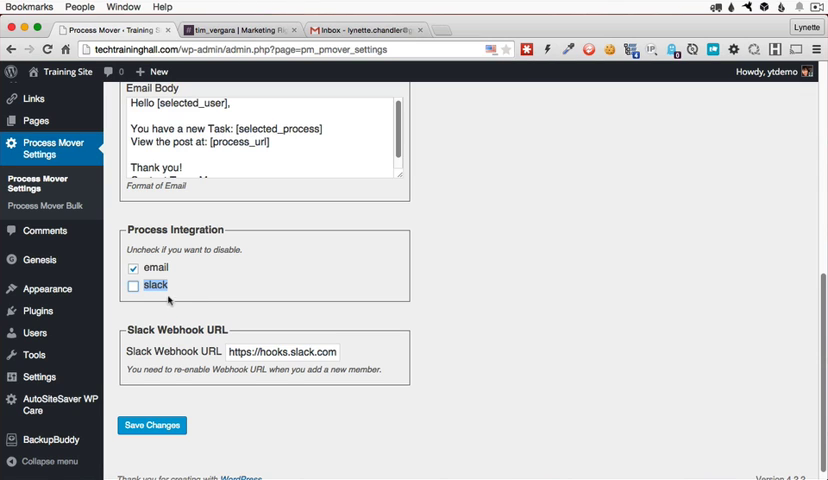
{"action": "left_click", "coordinate": [132, 286]}
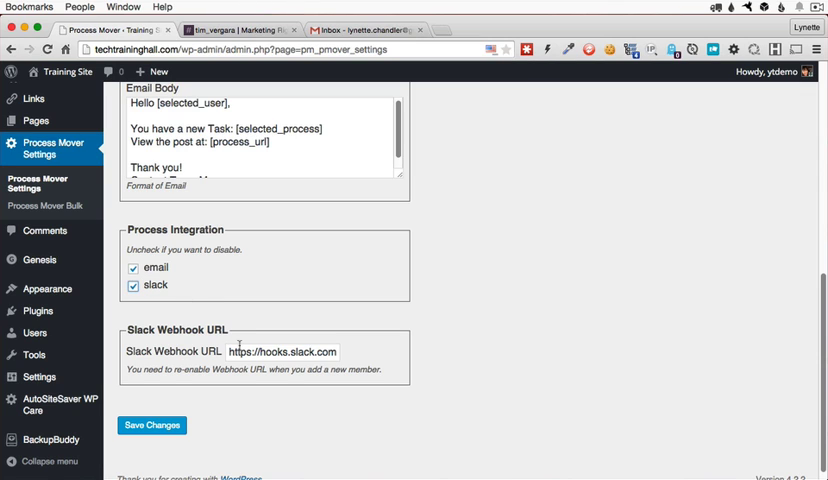
{"action": "left_click", "coordinate": [284, 352]}
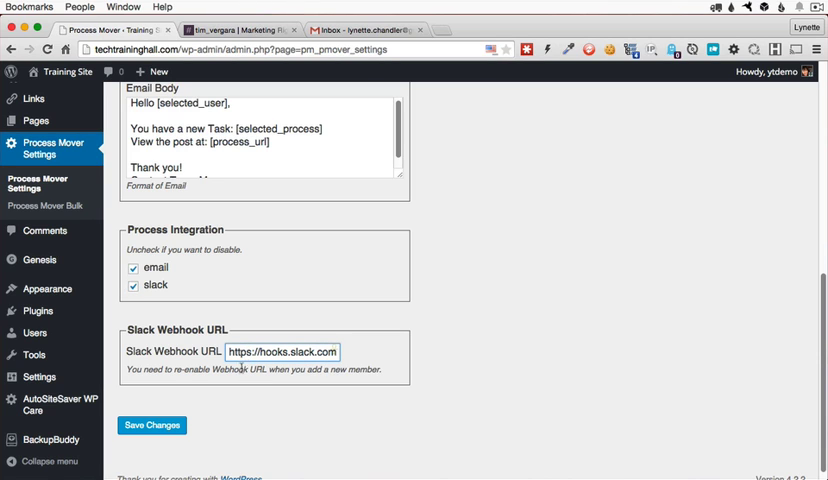
{"action": "mouse_move", "coordinate": [300, 366]}
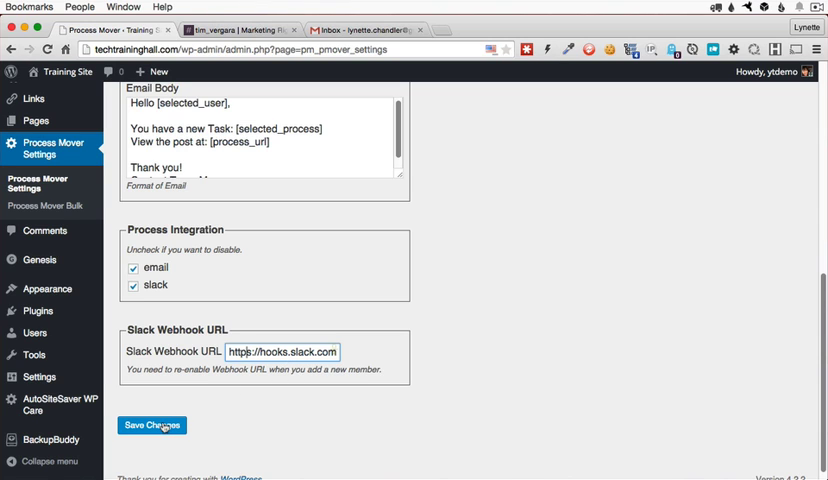
Save the Process Mover settings with the four tasks and user roles.
{"action": "left_click", "coordinate": [152, 424]}
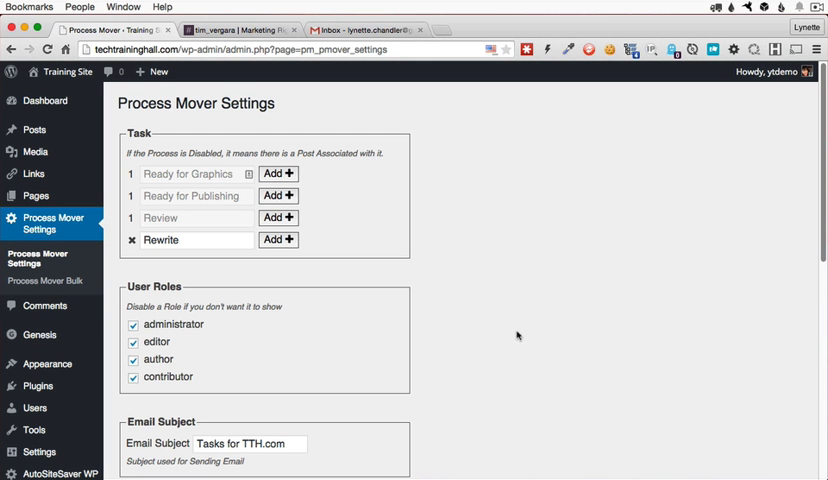
{"action": "mouse_move", "coordinate": [510, 324]}
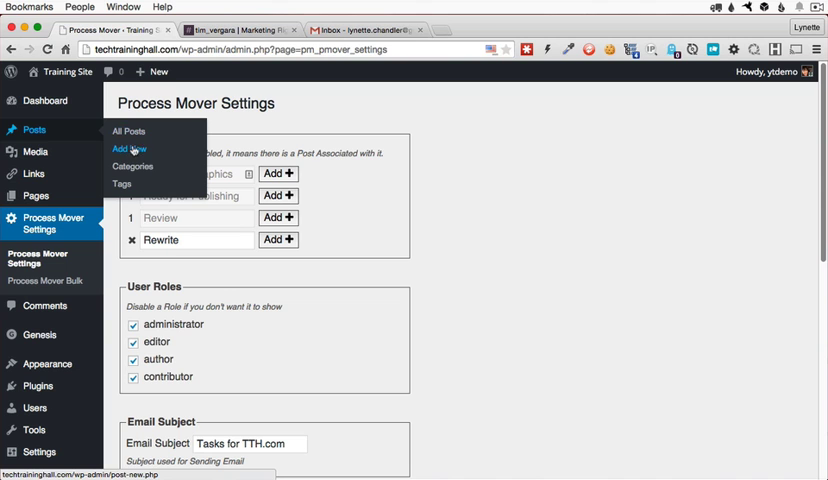
Draft a new post titled 'Use It or Lose It: An Active Mind is a Healthy Mind' with its article body.
{"action": "left_click", "coordinate": [128, 148]}
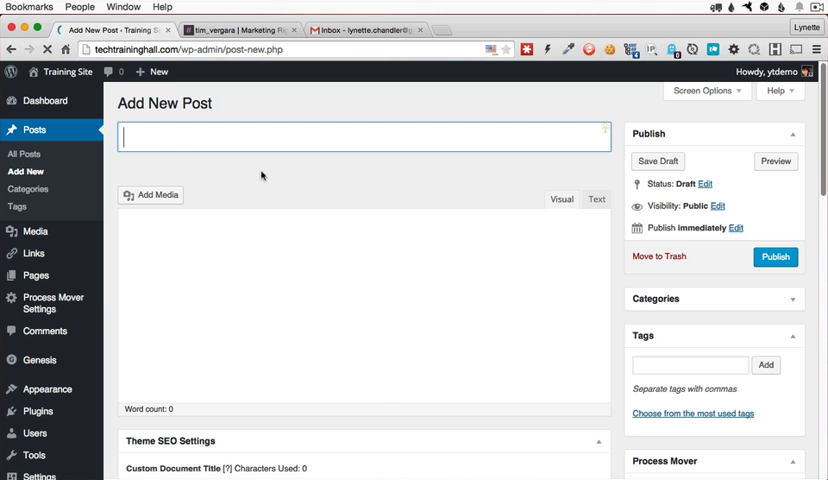
{"action": "type", "text": "Use It or Lose It: An Active Mind is a Healthy Mind"}
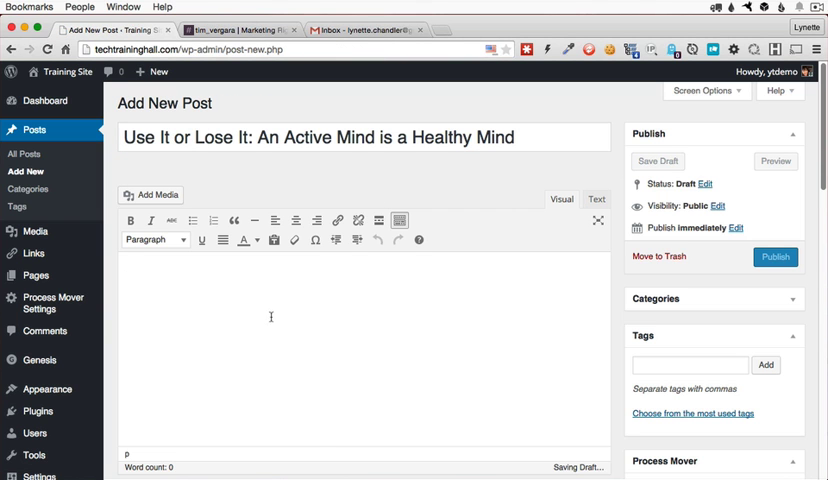
{"action": "type", "text": "When we think about our health and fitness..."}
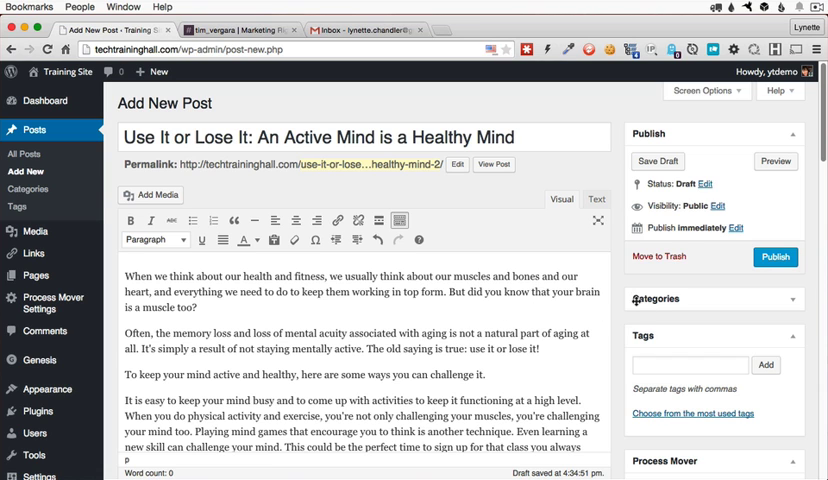
{"action": "scroll", "scroll_direction": "down", "scroll_amount": 3}
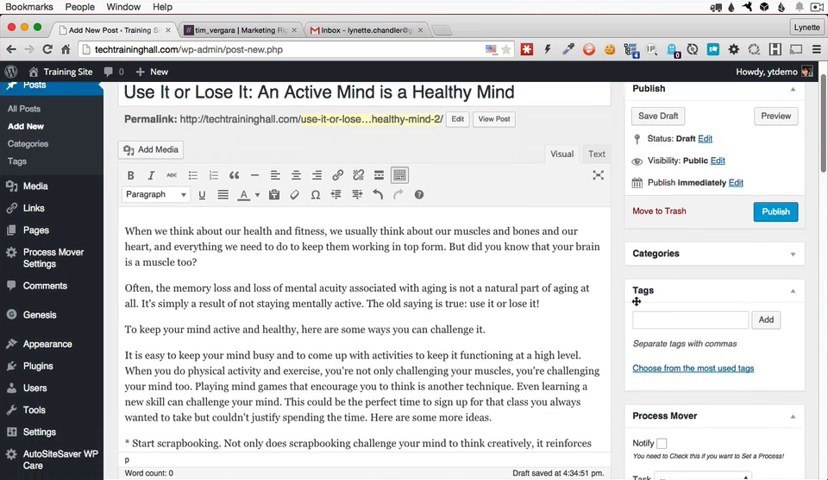
{"action": "scroll", "scroll_direction": "down", "scroll_amount": 3}
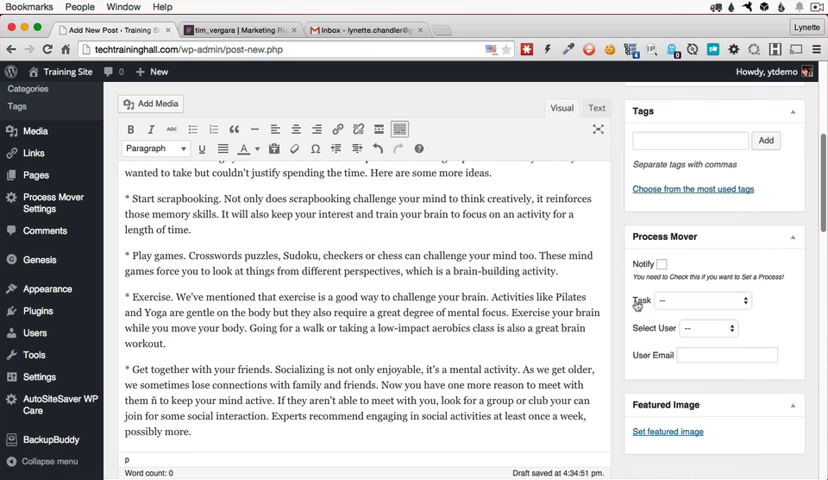
{"action": "mouse_move", "coordinate": [704, 216]}
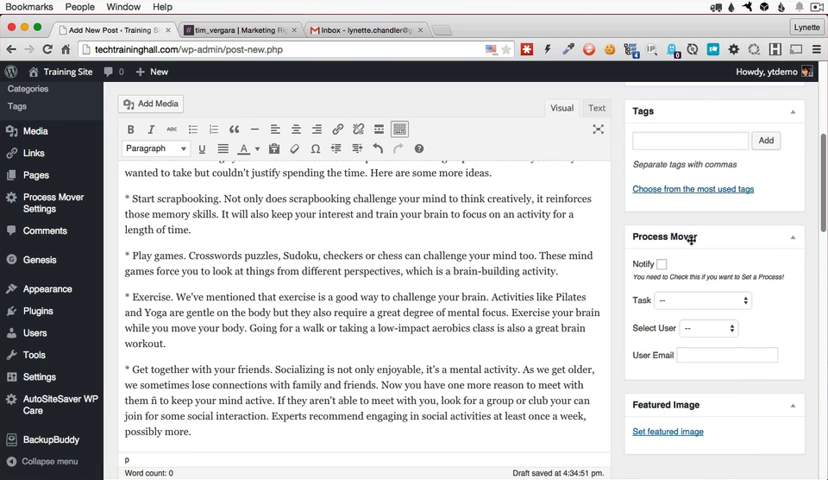
Enable Notify, assign the Review task in the Process Mover box, and publish the post.
{"action": "left_click", "coordinate": [662, 264]}
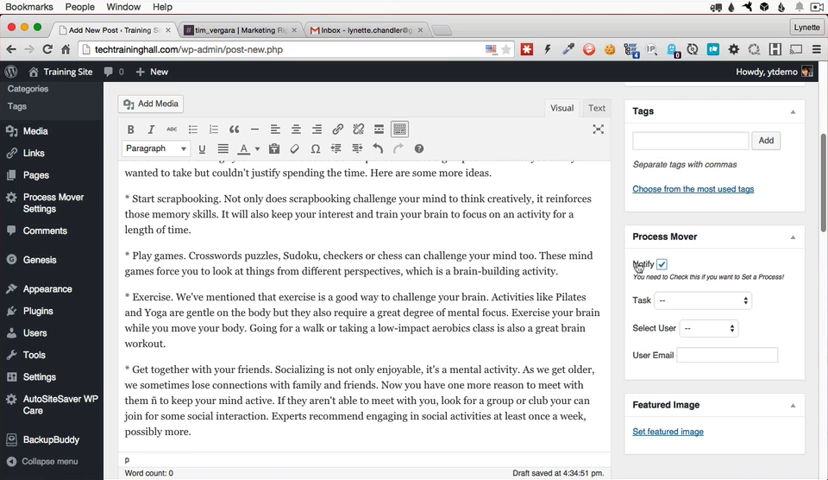
{"action": "left_click", "coordinate": [704, 300]}
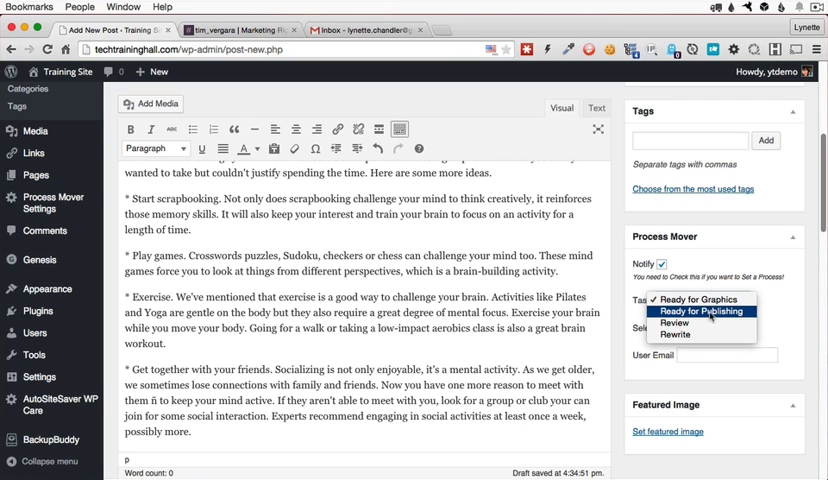
{"action": "mouse_move", "coordinate": [676, 322]}
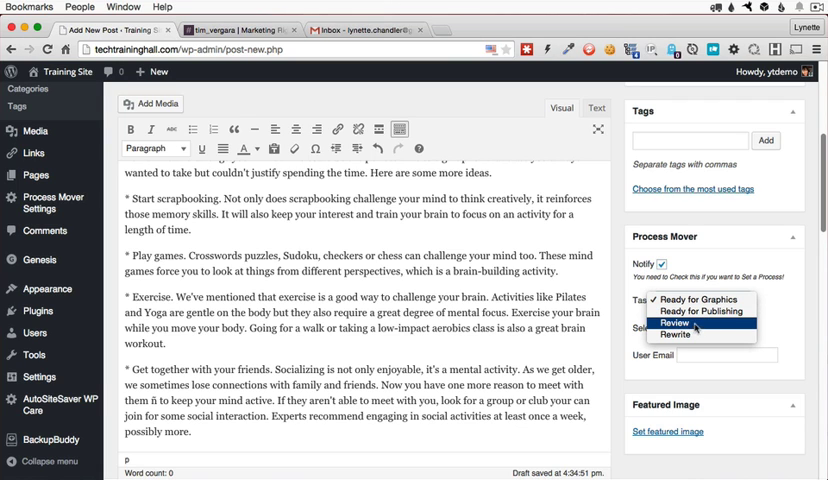
{"action": "left_click", "coordinate": [676, 322]}
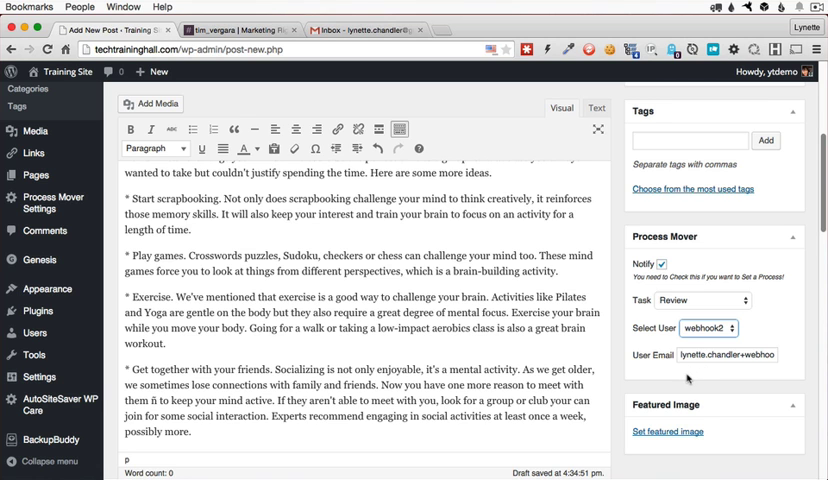
{"action": "scroll", "scroll_direction": "up", "scroll_amount": 3}
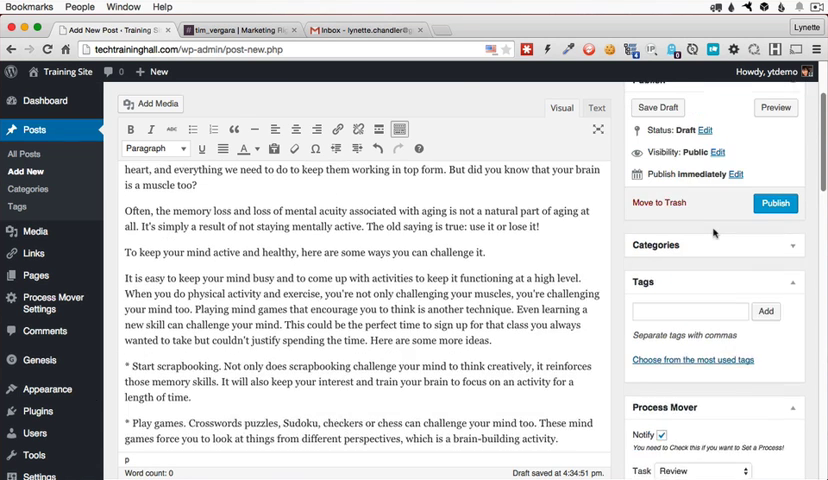
{"action": "left_click", "coordinate": [656, 136]}
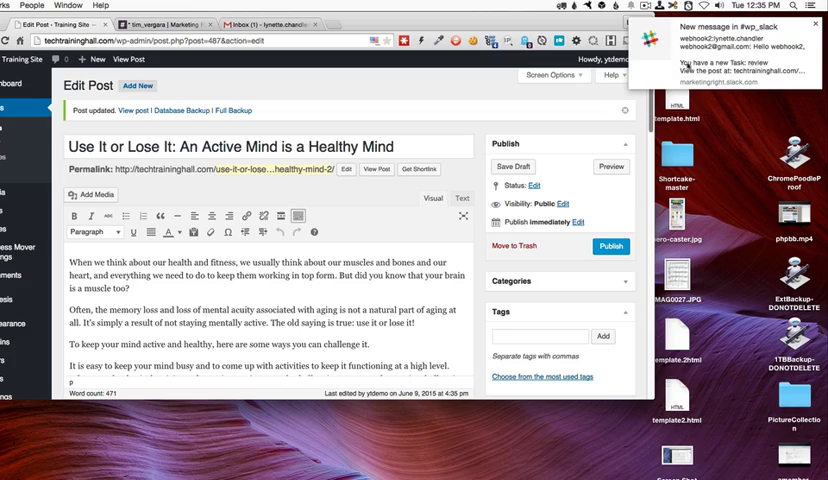
View the 'Tasks for TTH.com - review' notification email in Gmail.
{"action": "left_click", "coordinate": [364, 30]}
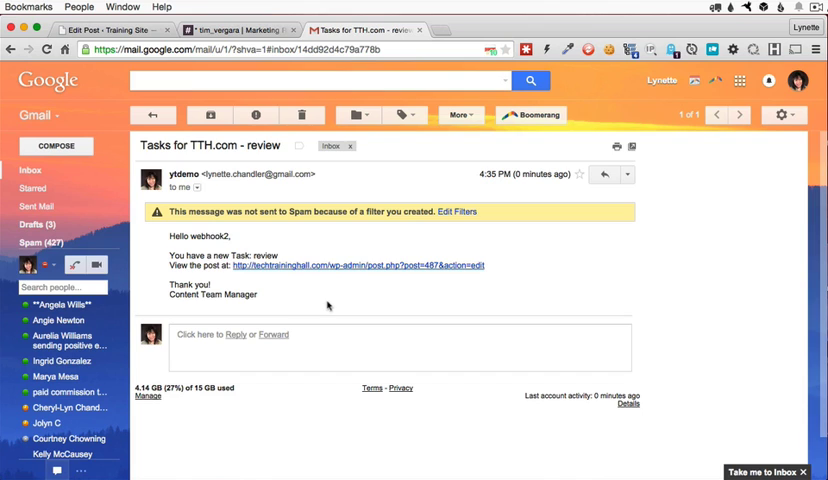
{"action": "mouse_move", "coordinate": [320, 274]}
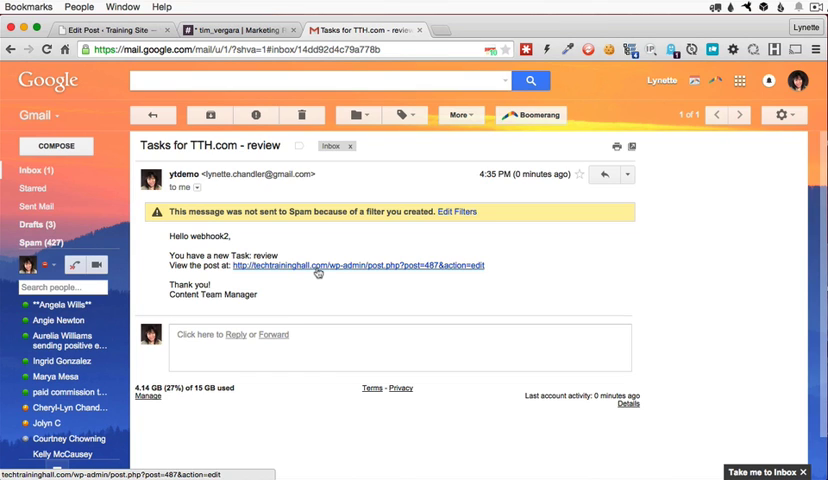
Follow the email's post link back to the Use It or Lose It edit page.
{"action": "left_click", "coordinate": [360, 264]}
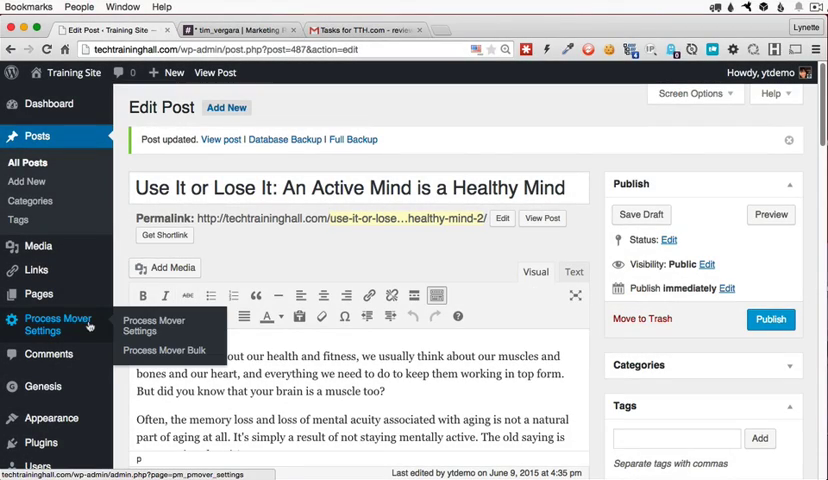
{"action": "mouse_move", "coordinate": [164, 350]}
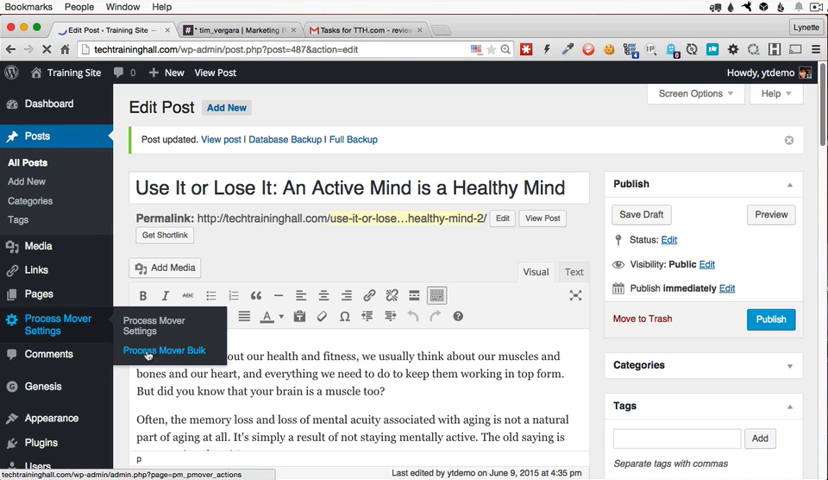
Create a bulk request row: Use It or Lose It post, Ready for Graphics, assigned to webhooks.
{"action": "left_click", "coordinate": [164, 350]}
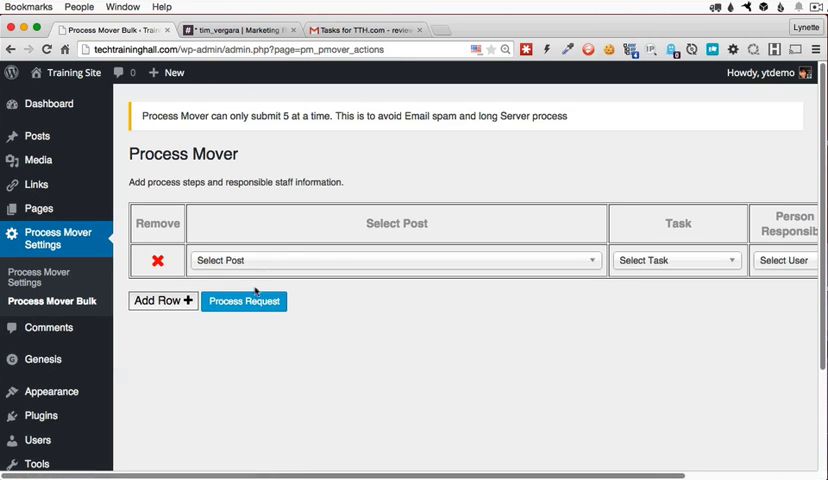
{"action": "left_click", "coordinate": [396, 260]}
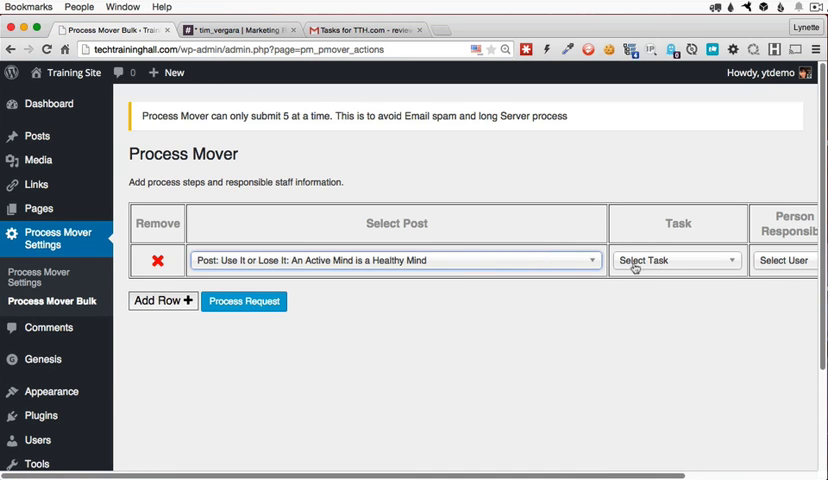
{"action": "mouse_move", "coordinate": [640, 260]}
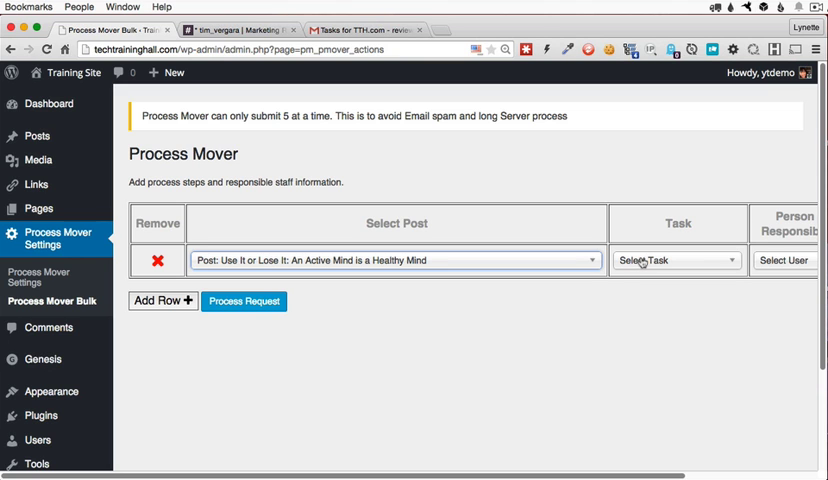
{"action": "left_click", "coordinate": [676, 260]}
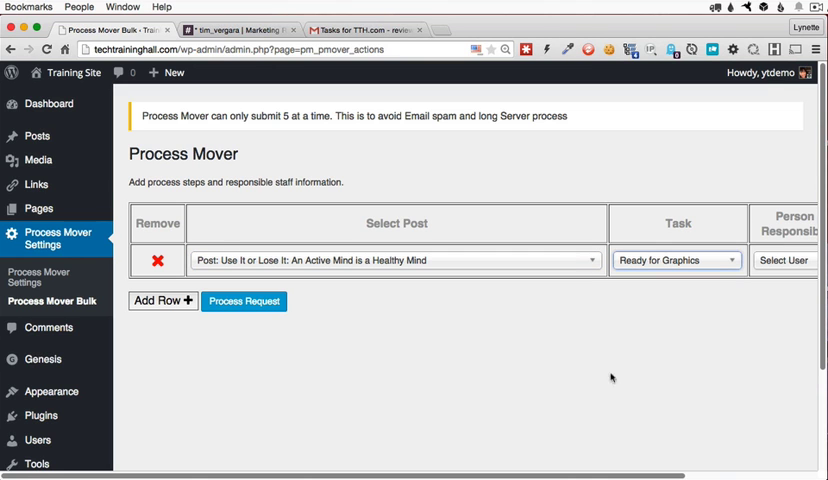
{"action": "scroll", "scroll_direction": "right", "scroll_amount": 3}
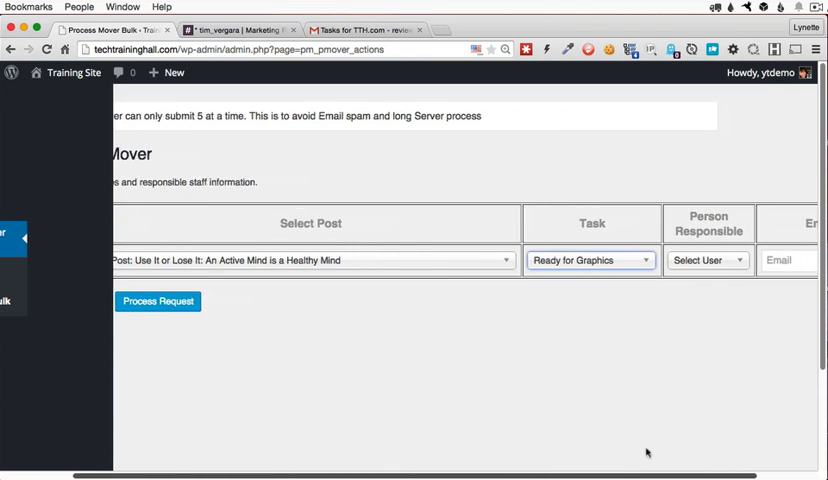
{"action": "left_click", "coordinate": [708, 260]}
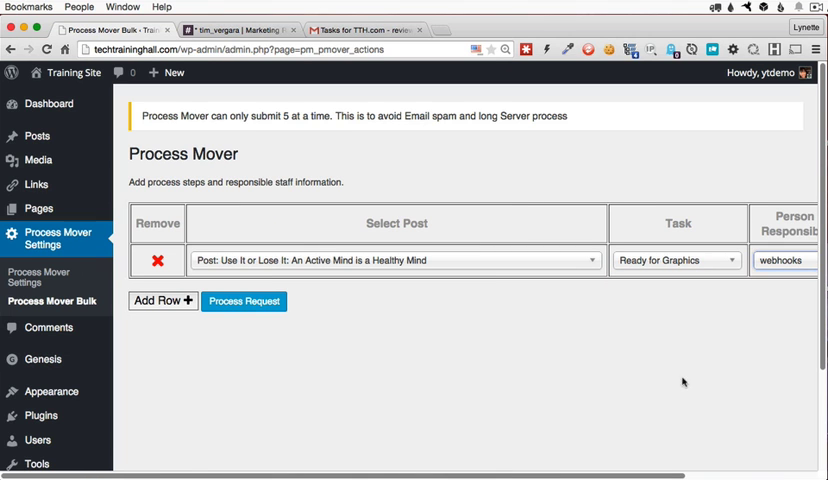
{"action": "scroll", "scroll_direction": "right", "scroll_amount": 3}
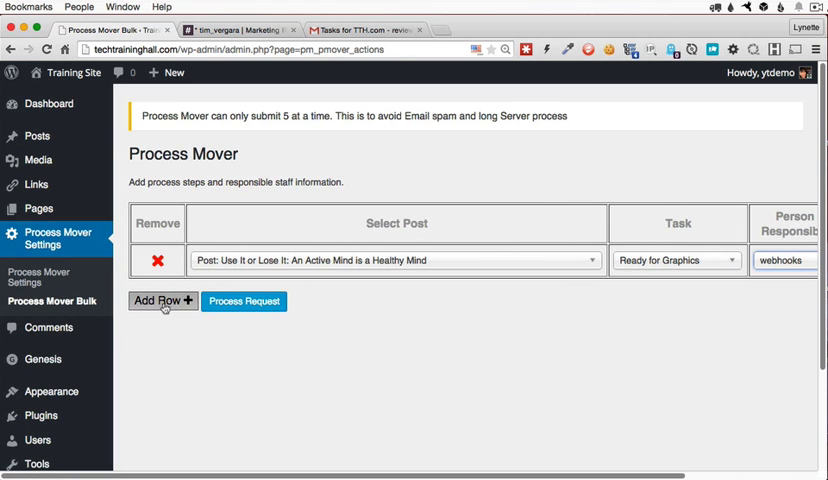
Add a second row: List Building Checklist post, Rewrite task, assigned to ytdemo.
{"action": "left_click", "coordinate": [160, 300]}
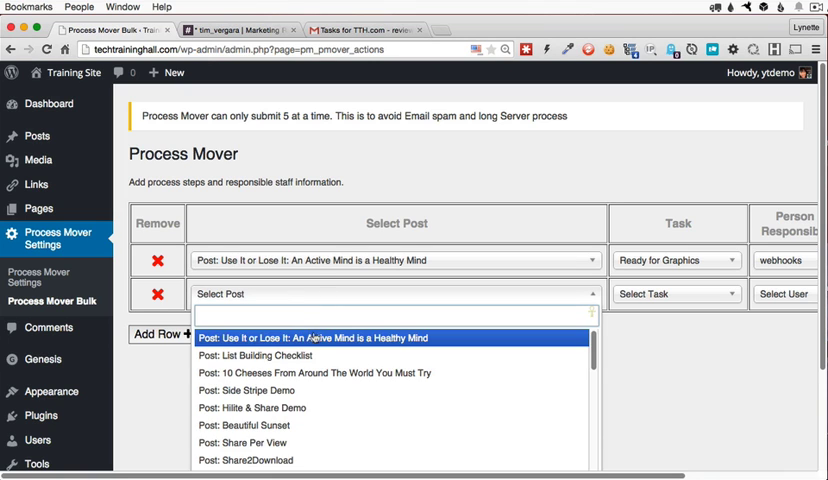
{"action": "left_click", "coordinate": [260, 356]}
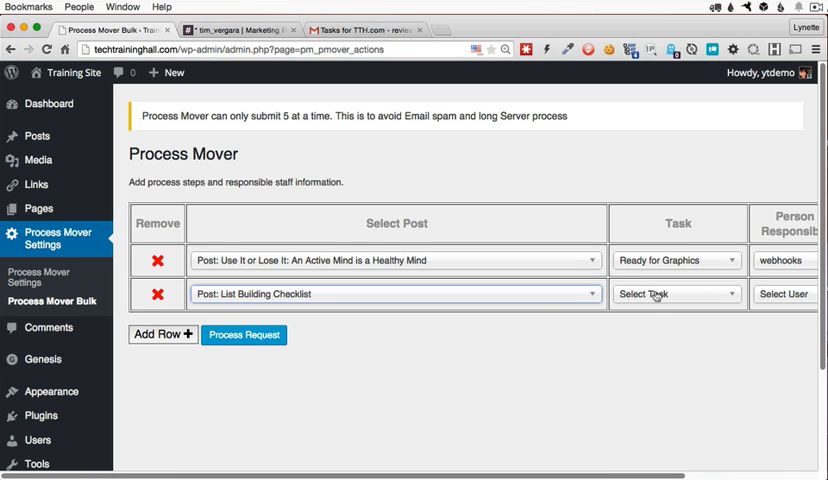
{"action": "left_click", "coordinate": [676, 292]}
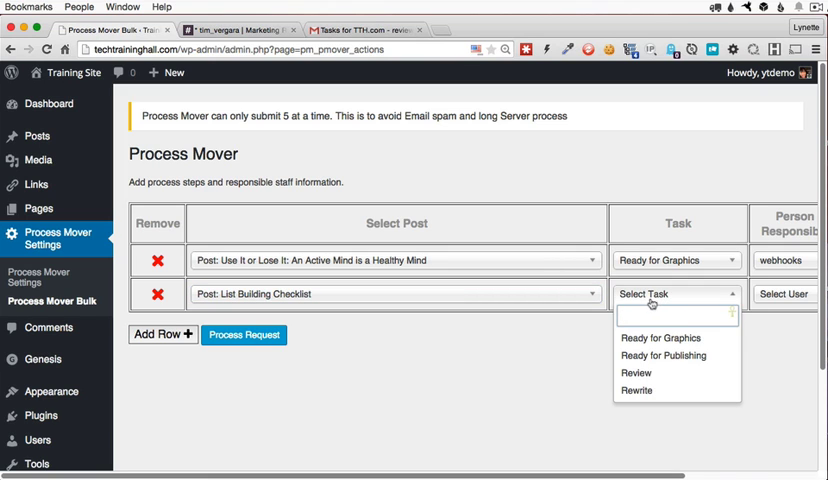
{"action": "mouse_move", "coordinate": [674, 314]}
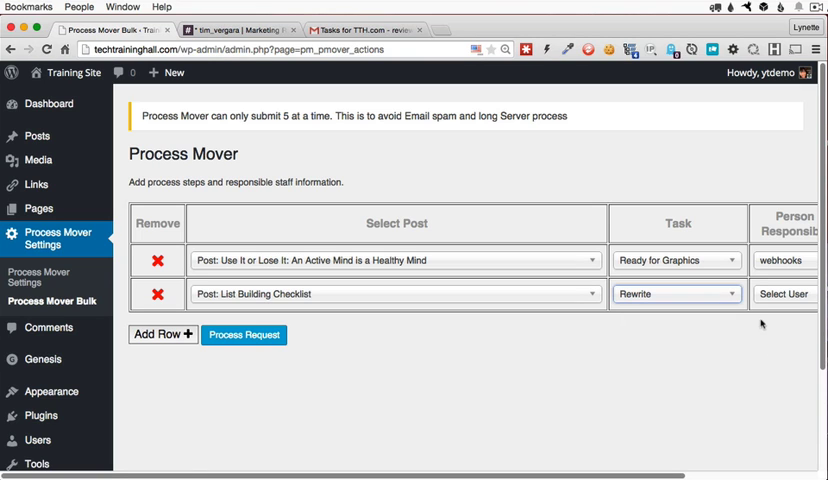
{"action": "left_click", "coordinate": [784, 292]}
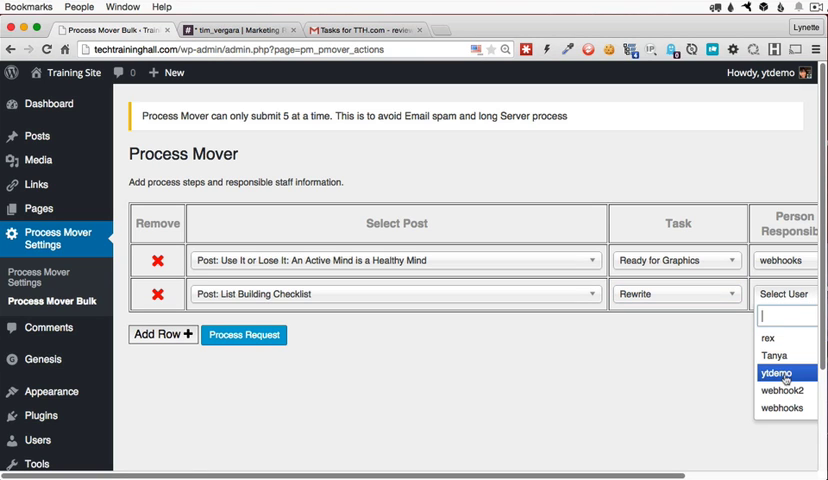
{"action": "left_click", "coordinate": [774, 372]}
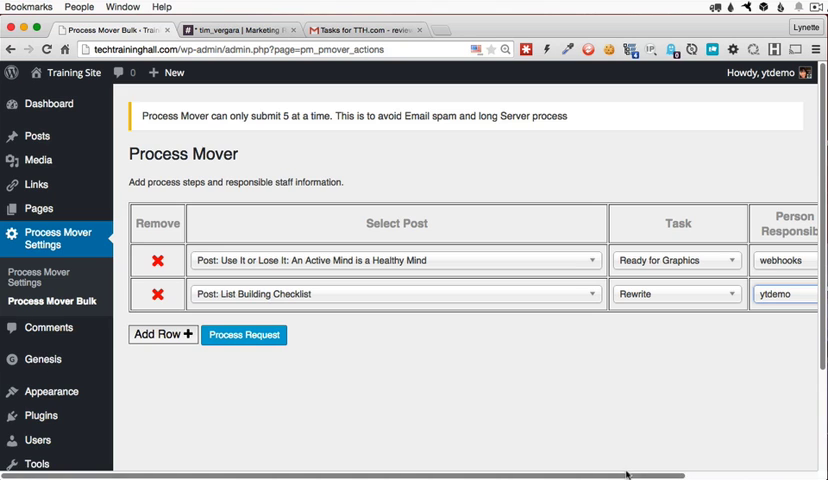
{"action": "scroll", "scroll_direction": "right", "scroll_amount": 3}
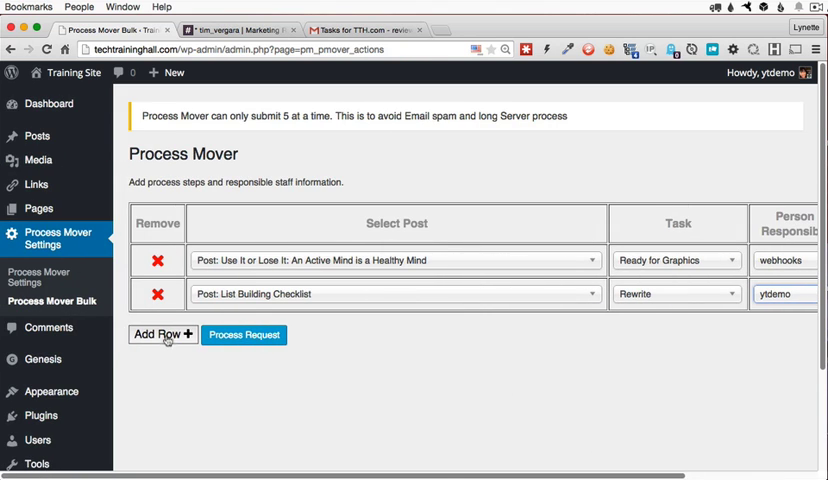
Add a third row: 10 Cheeses post, Ready for Publishing, assigned to webhook2.
{"action": "left_click", "coordinate": [158, 334]}
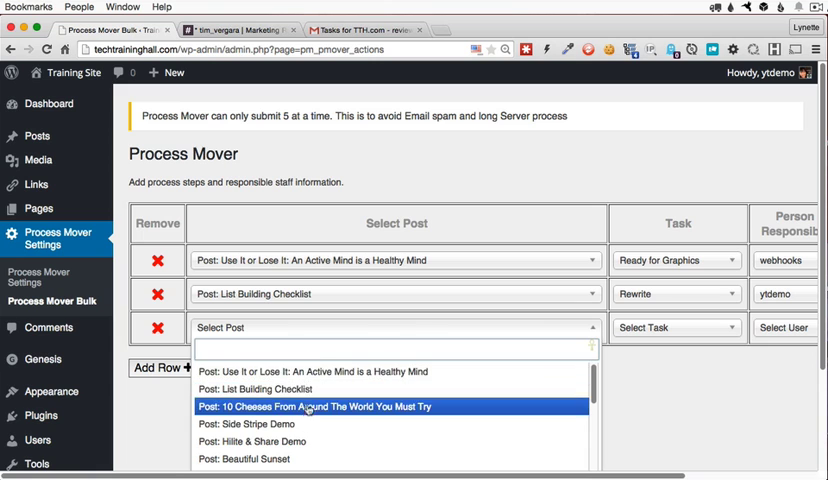
{"action": "left_click", "coordinate": [320, 406]}
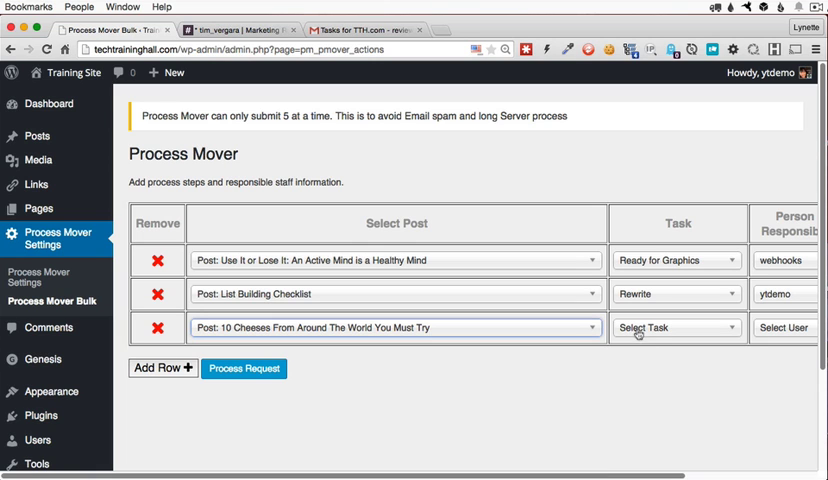
{"action": "left_click", "coordinate": [676, 328]}
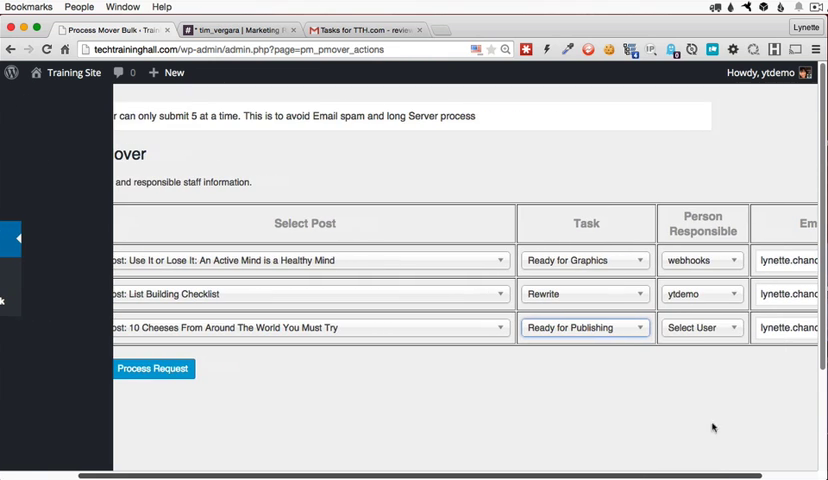
{"action": "left_click", "coordinate": [700, 328]}
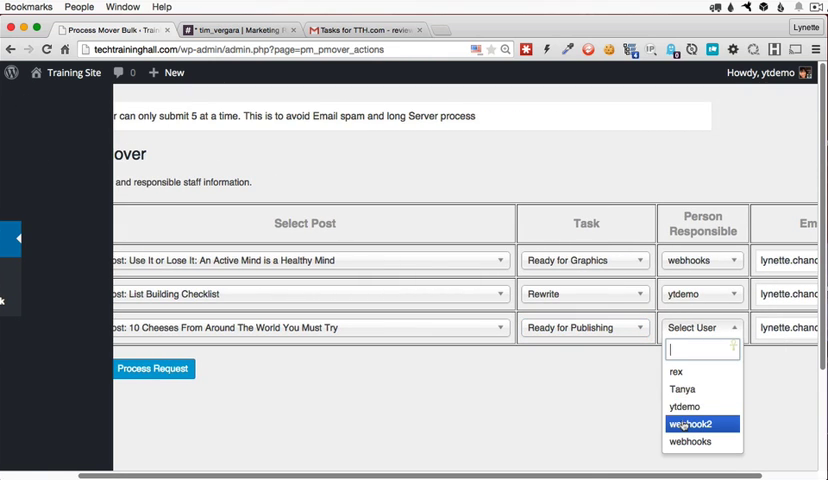
{"action": "left_click", "coordinate": [698, 424]}
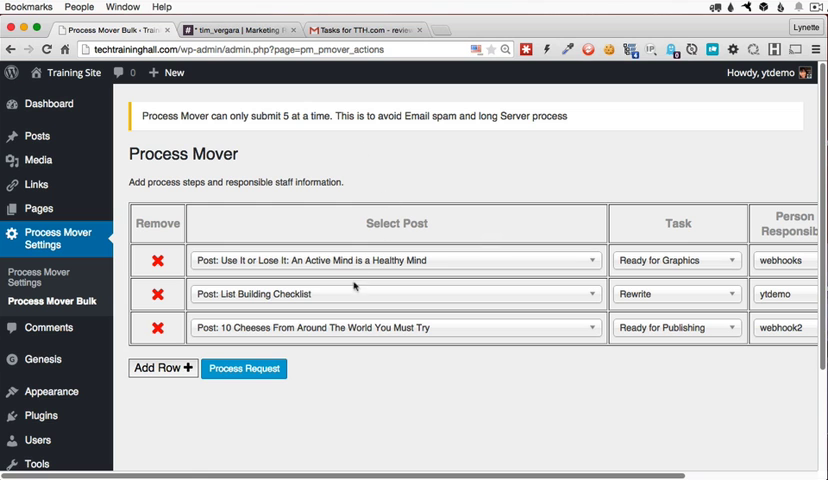
Submit the Process Request so all three posts' tasks go to their assigned users.
{"action": "left_click", "coordinate": [244, 368]}
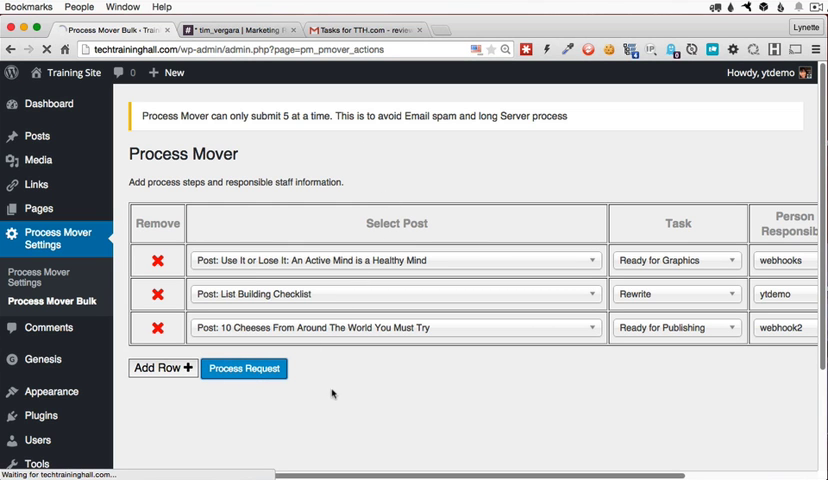
{"action": "left_click", "coordinate": [244, 368]}
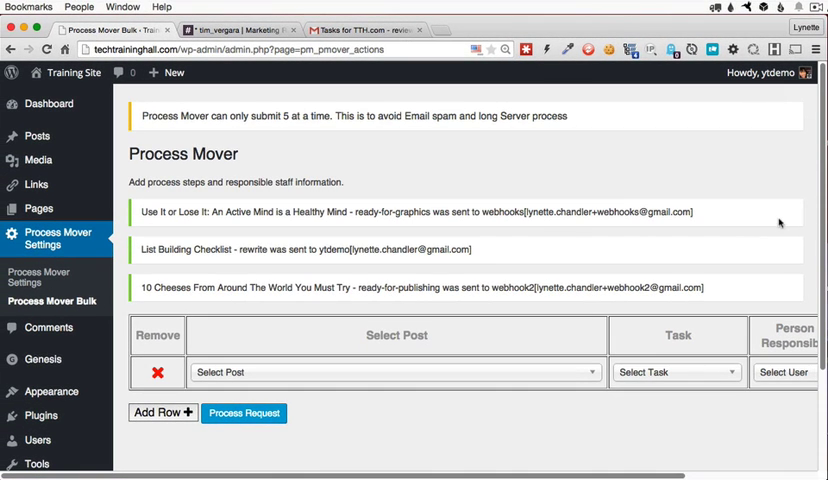
{"action": "mouse_move", "coordinate": [358, 64]}
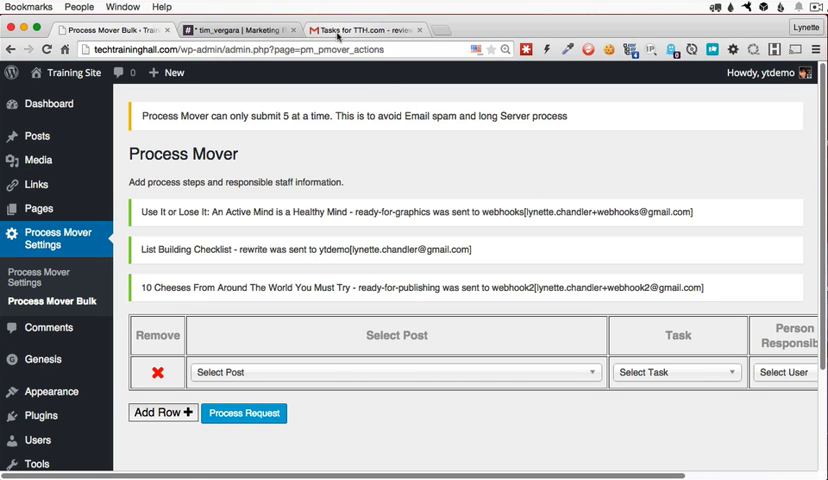
Check the ready-for-graphics, rewrite and ready-for-publishing Tasks for TTH.com emails in the Gmail inbox.
{"action": "left_click", "coordinate": [370, 28]}
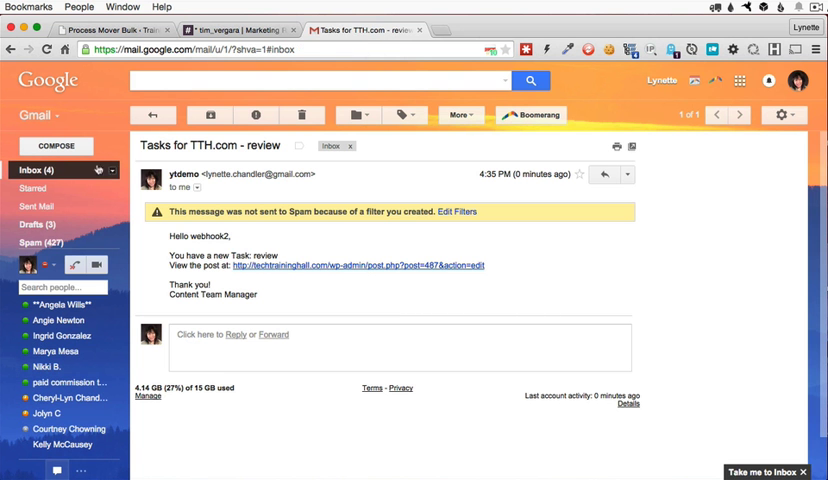
{"action": "left_click", "coordinate": [152, 114]}
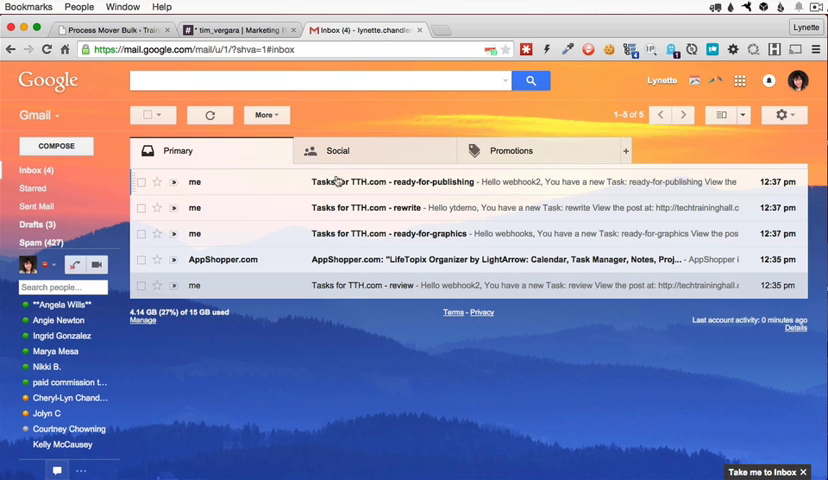
{"action": "mouse_move", "coordinate": [382, 238]}
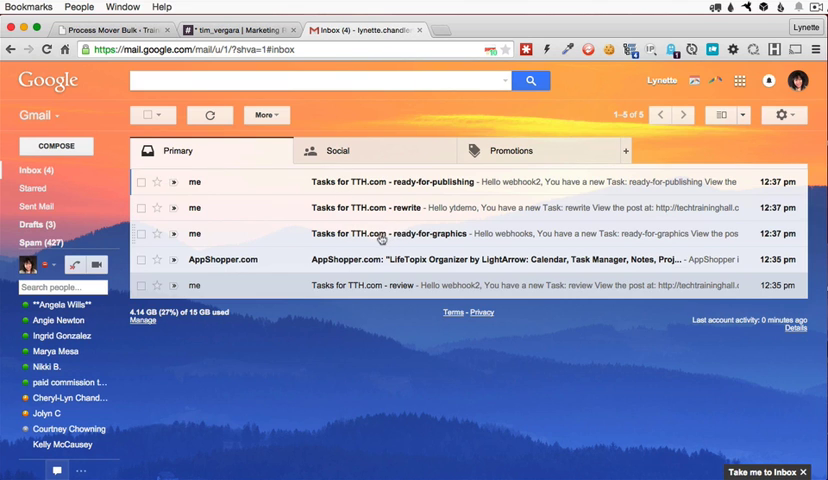
{"action": "left_click", "coordinate": [384, 234]}
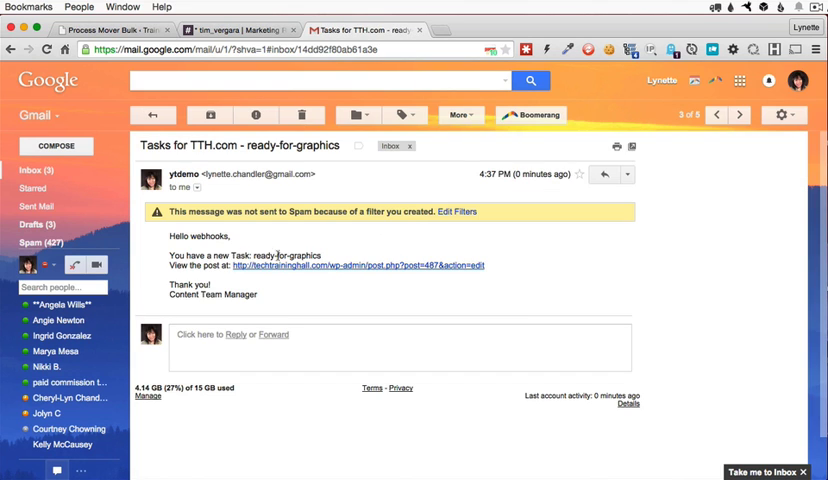
{"action": "left_click", "coordinate": [738, 114]}
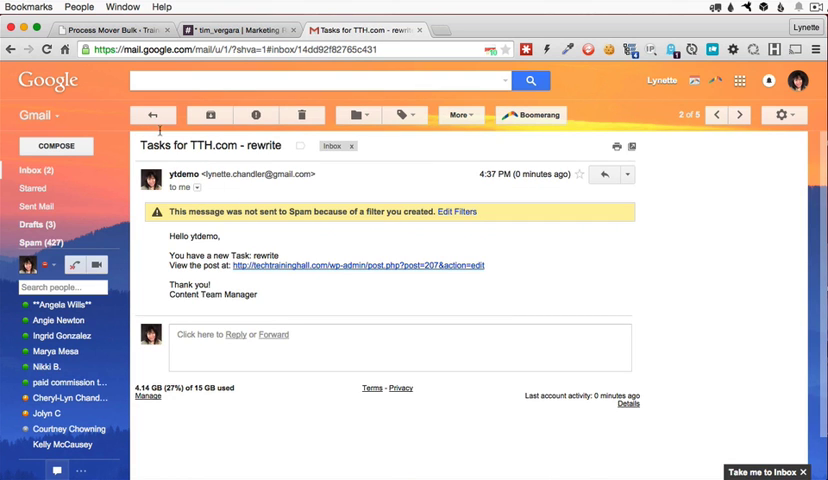
{"action": "left_click", "coordinate": [154, 116]}
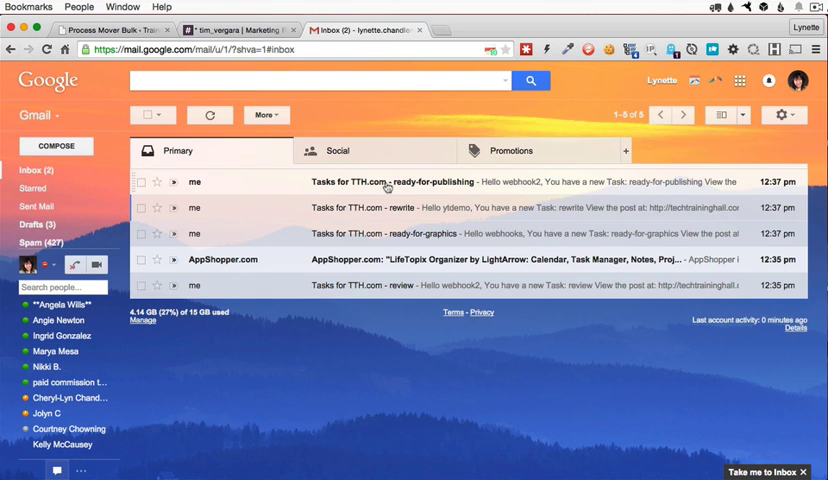
{"action": "left_click", "coordinate": [400, 180]}
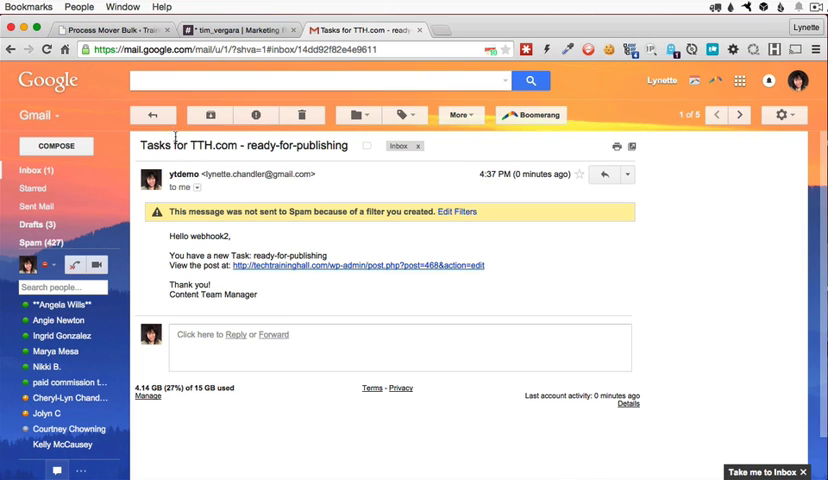
{"action": "left_click", "coordinate": [154, 114]}
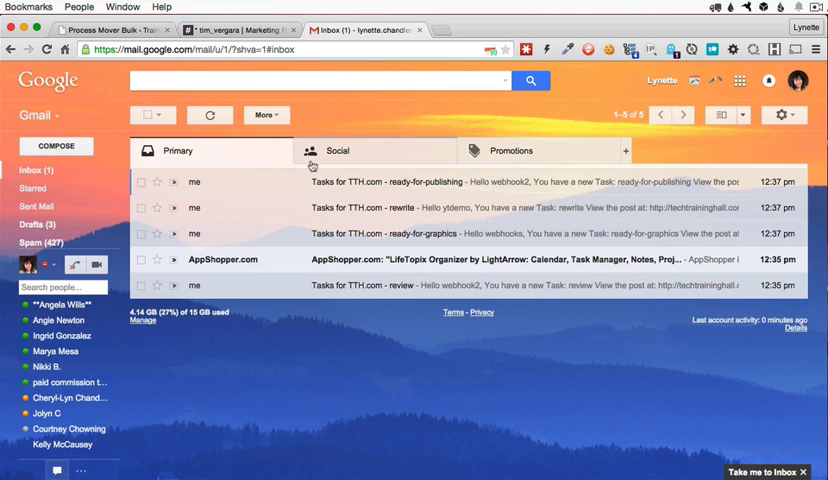